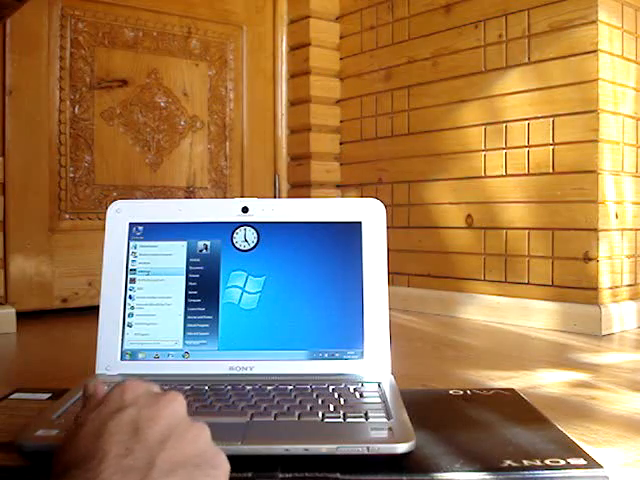
left_click(137, 352)
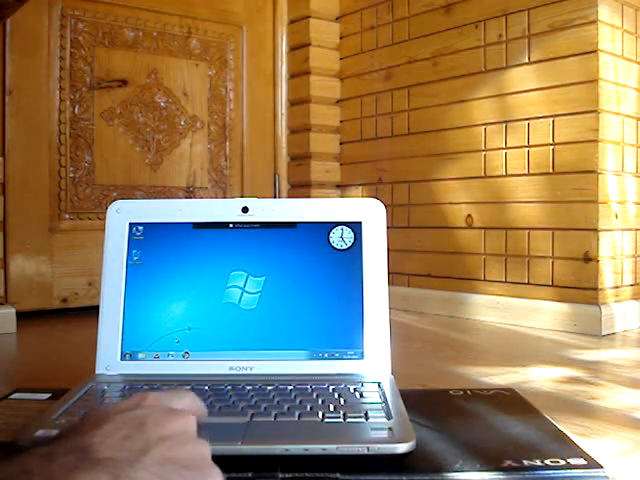
left_click(130, 355)
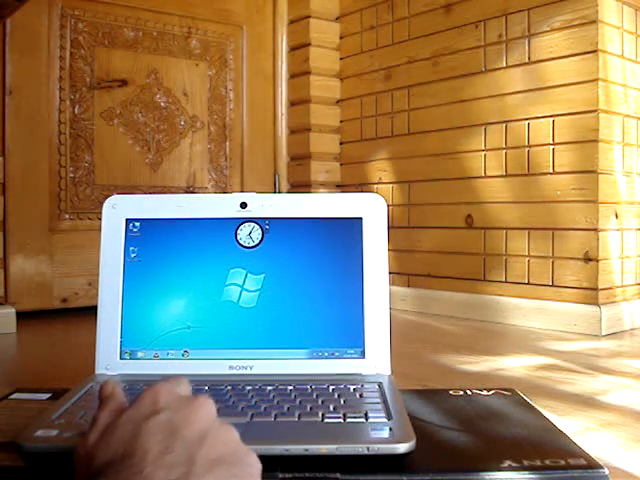
left_click(125, 357)
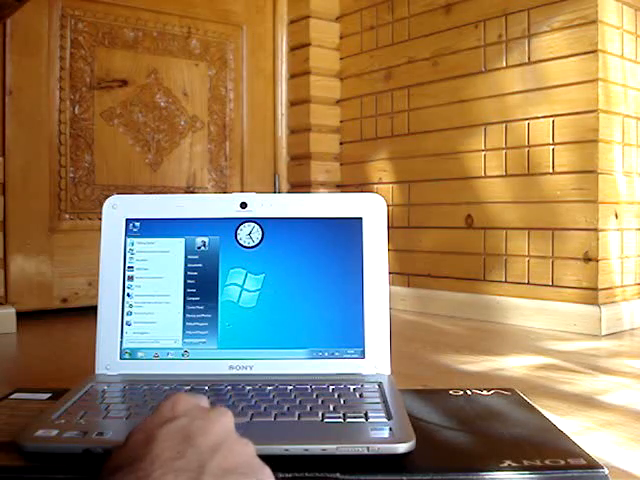
left_click(128, 352)
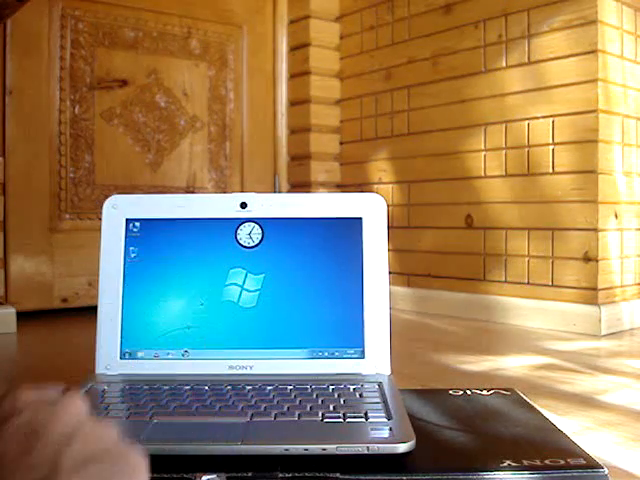